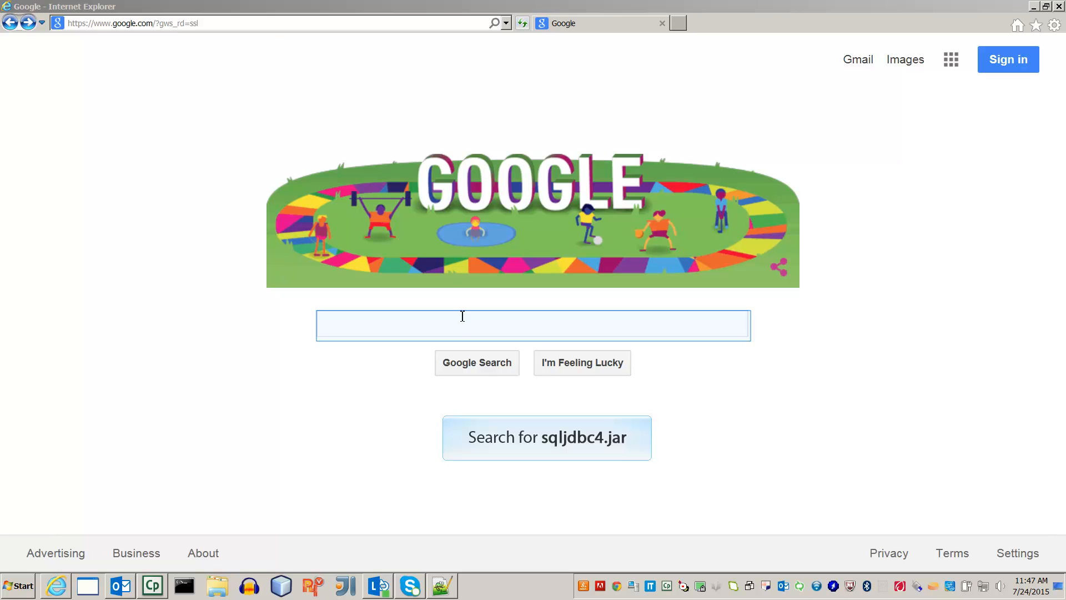
Step: Search Google for sqljdbc4.jar and open the Microsoft JDBC Driver for SQL Server MSDN result
text(sqljdbc4.jar)
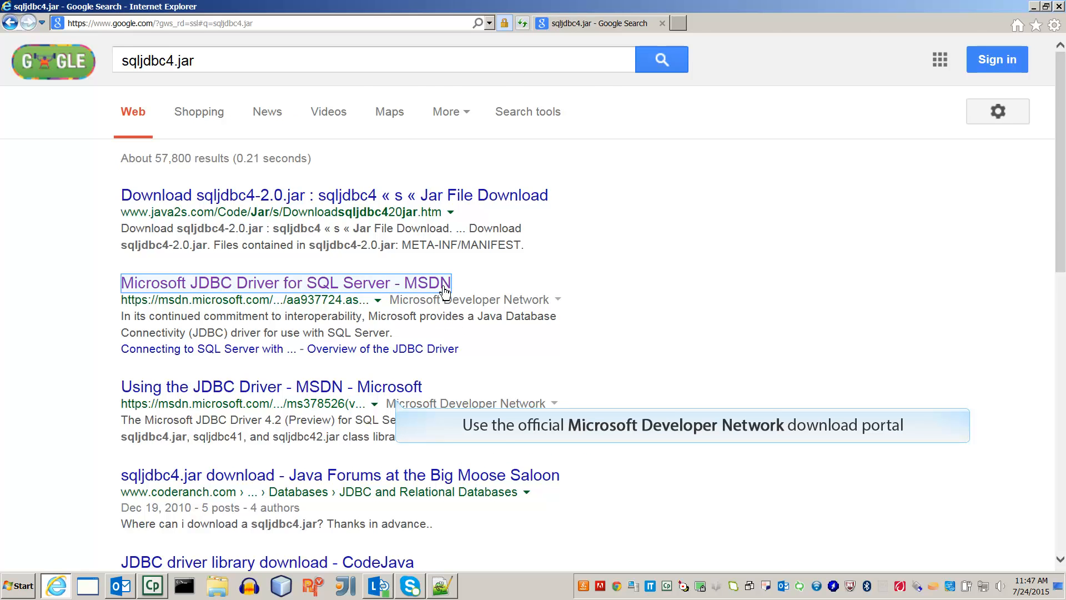
click(286, 282)
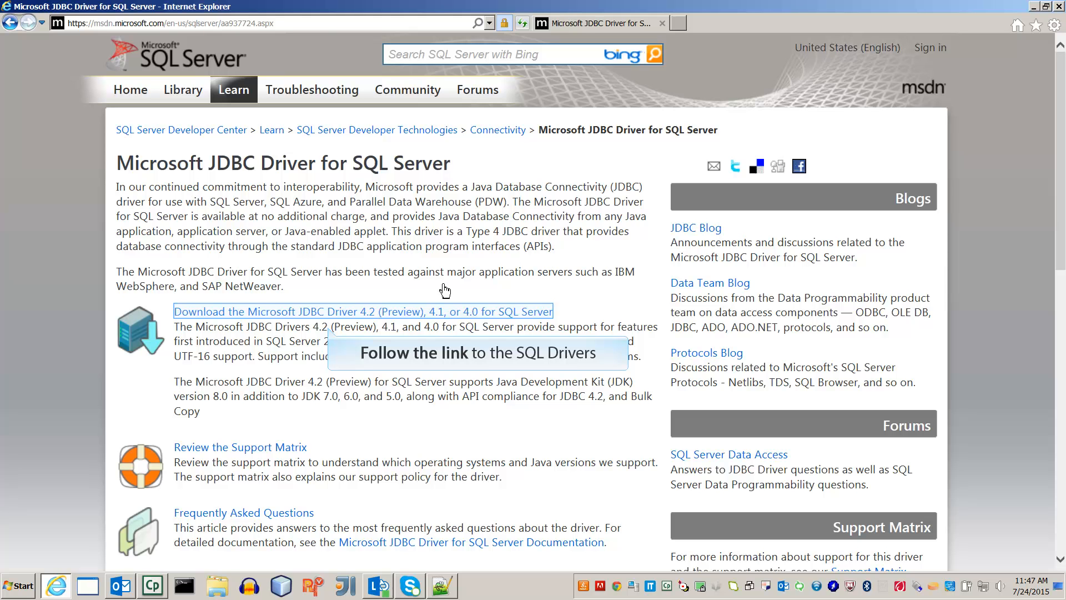
Step: Follow the link to download the Microsoft JDBC Driver 4.2 (Preview), 4.1 or 4.0 for SQL Server
click(362, 311)
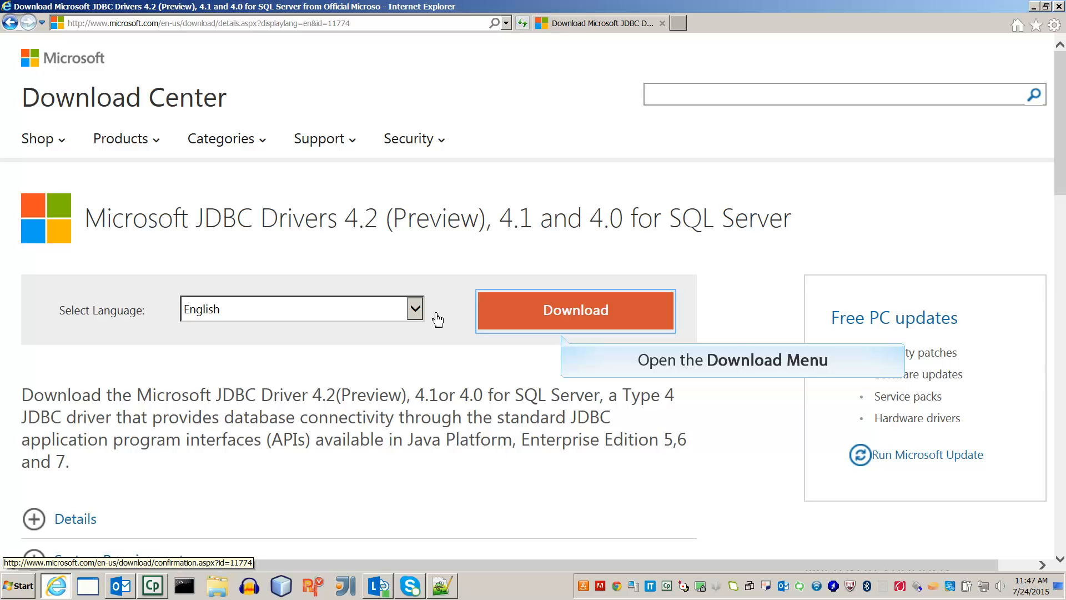
Step: From the download file list, select only sqljdbc_4.0.2206.100_enu.exe (4.2 MB)
click(575, 310)
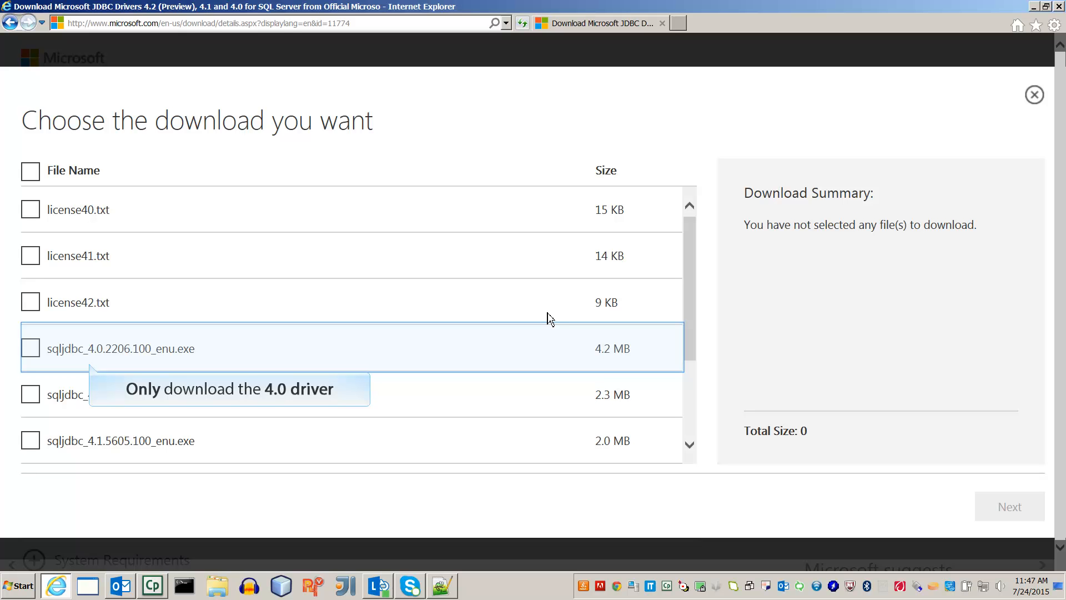
mouse_move(118, 331)
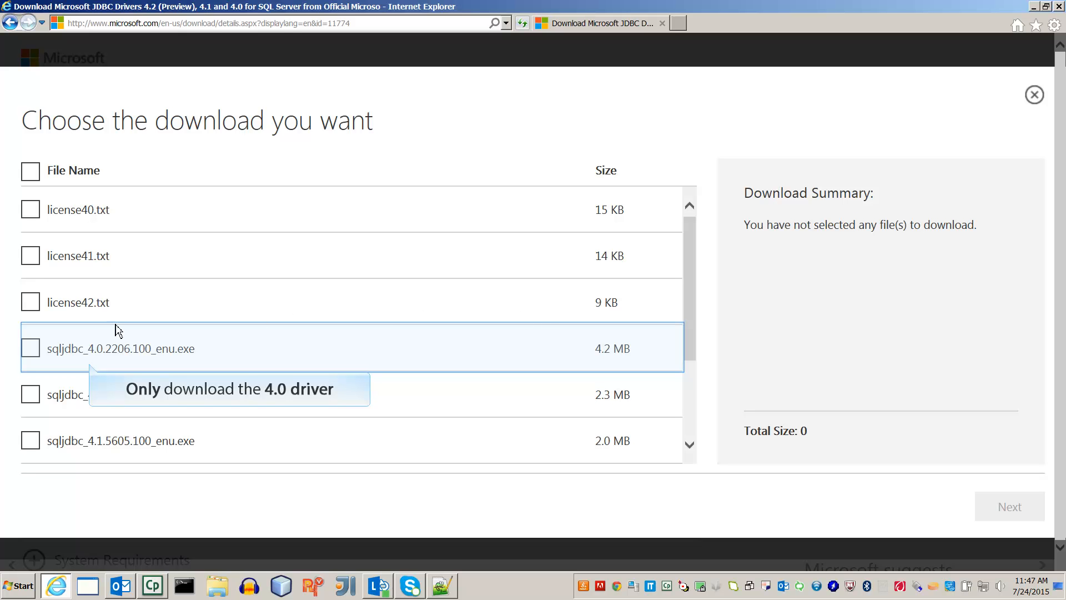
click(30, 348)
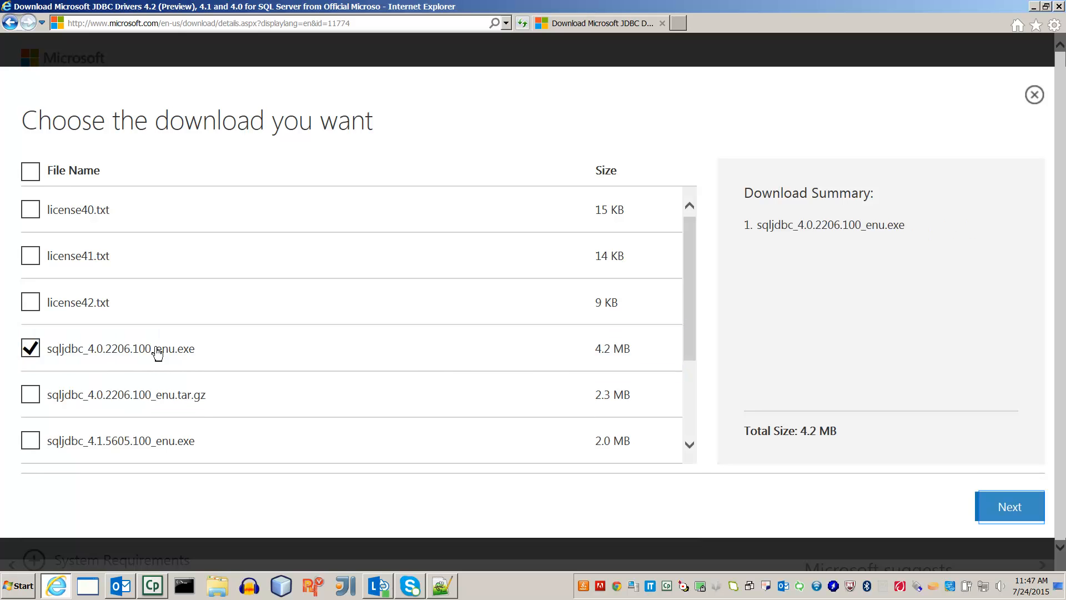
mouse_move(1000, 473)
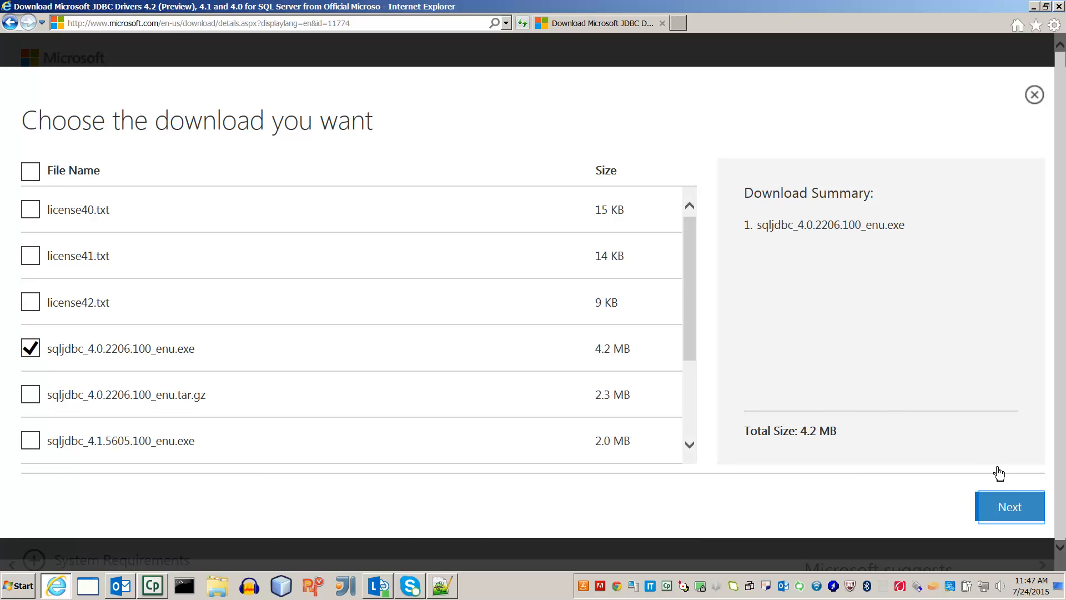
Step: Start the download of sqljdbc_4.0.2206.100_enu.exe, reaching the run-or-save prompt
click(1009, 506)
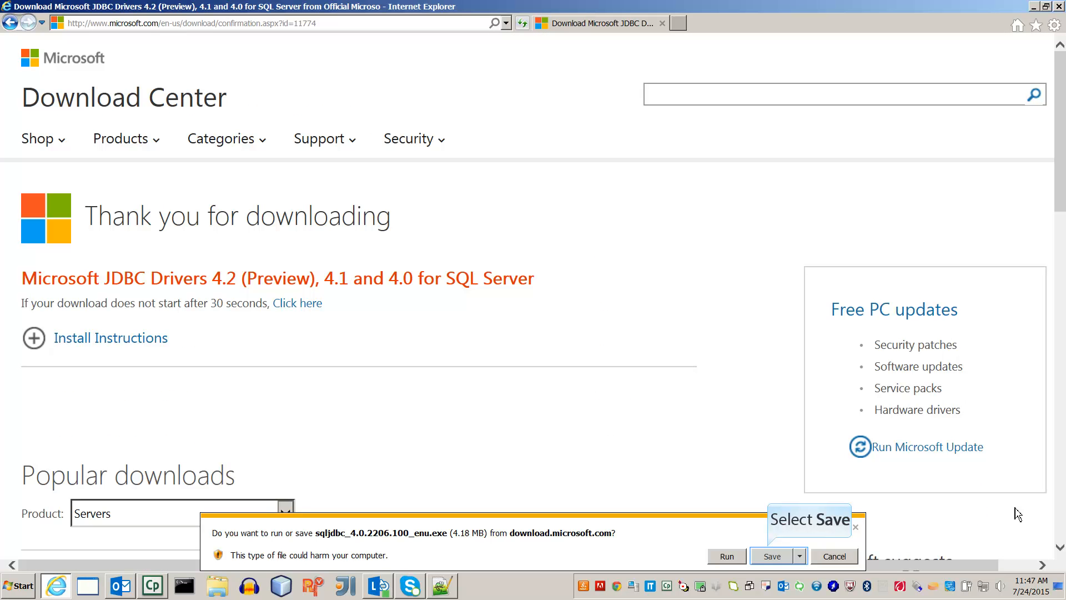
mouse_move(989, 513)
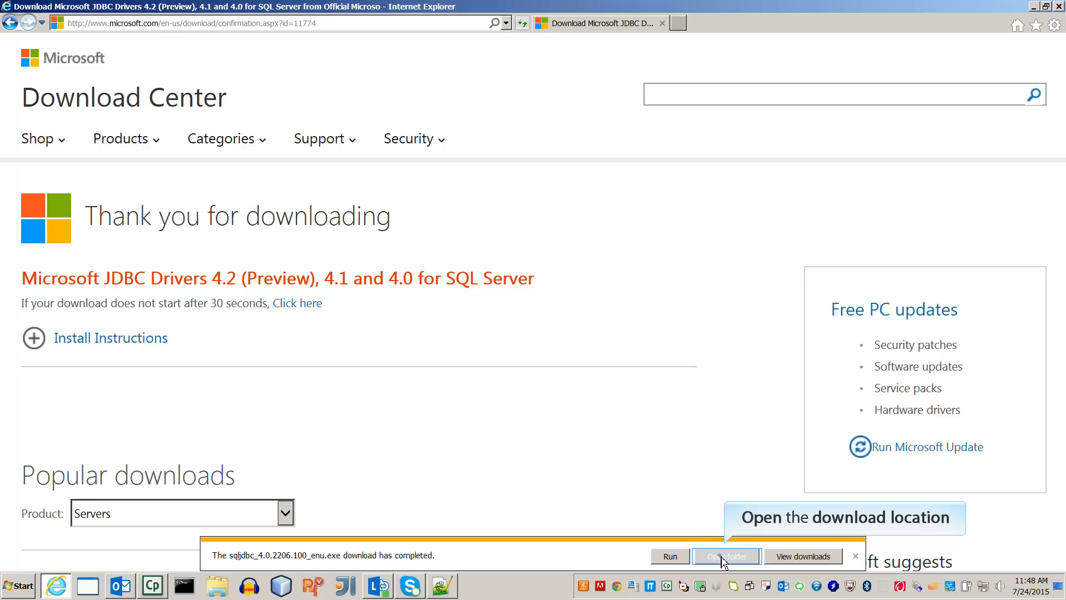
Step: Run the downloaded installer and unzip its 1288 files into a Microsoft JDBC Driver 4.0 for SQL Server folder in Downloads
click(725, 557)
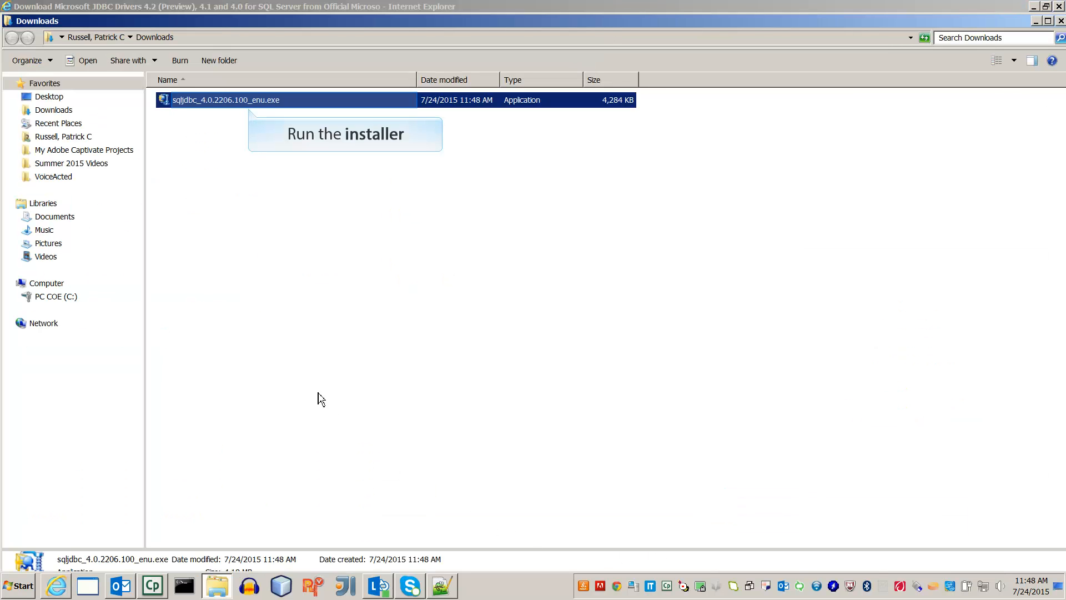
double_click(226, 100)
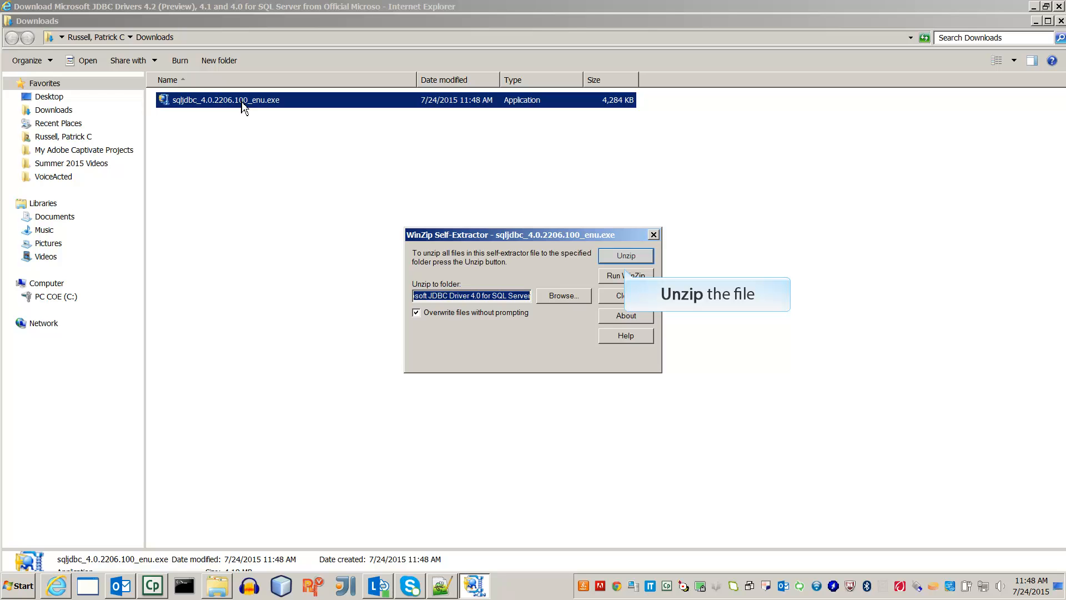
mouse_move(455, 123)
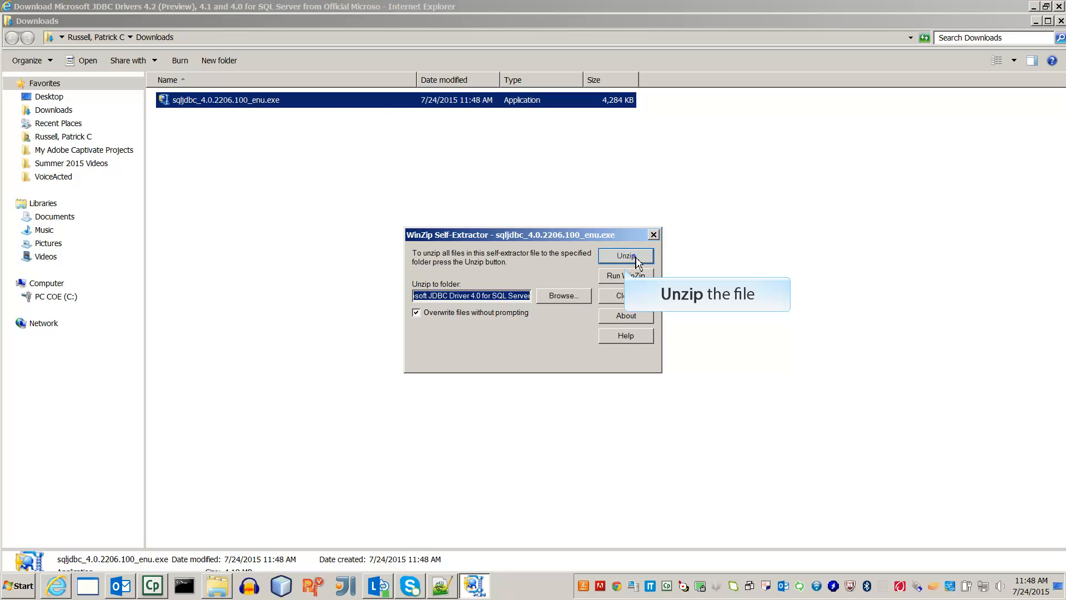
click(625, 256)
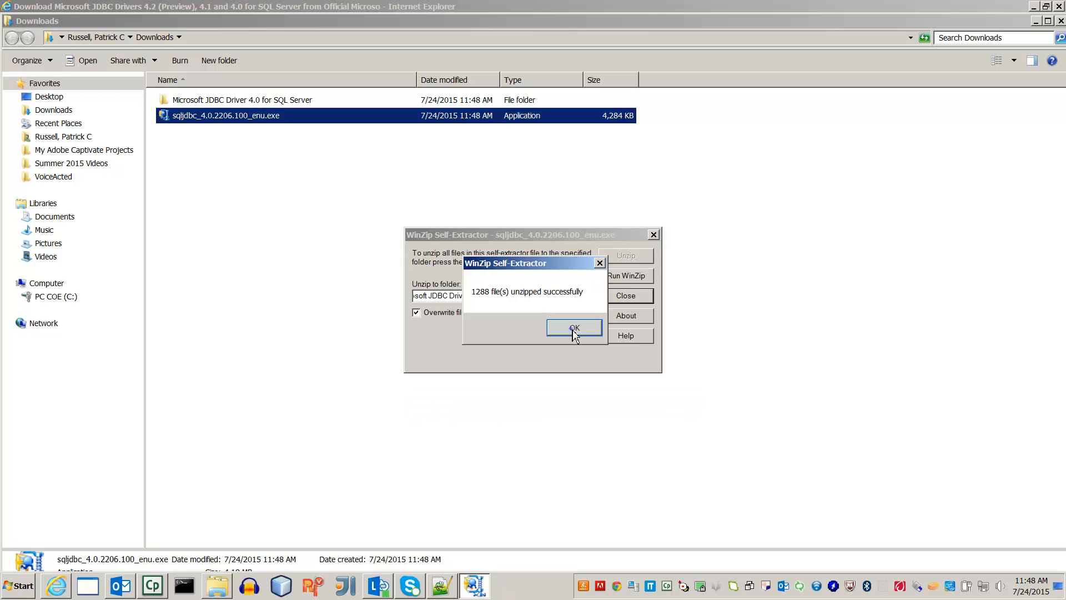
click(574, 328)
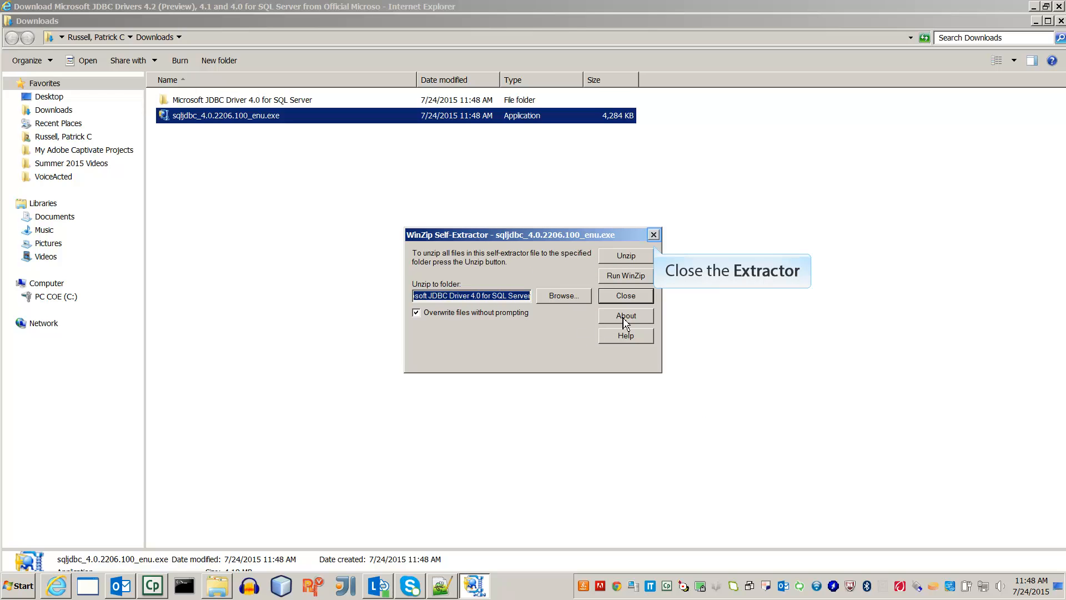
Step: Close the self-extractor and browse into Microsoft JDBC Driver 4.0 for SQL Server > sqljdbc_4.0 > enu, where sqljdbc4.jar sits
click(624, 296)
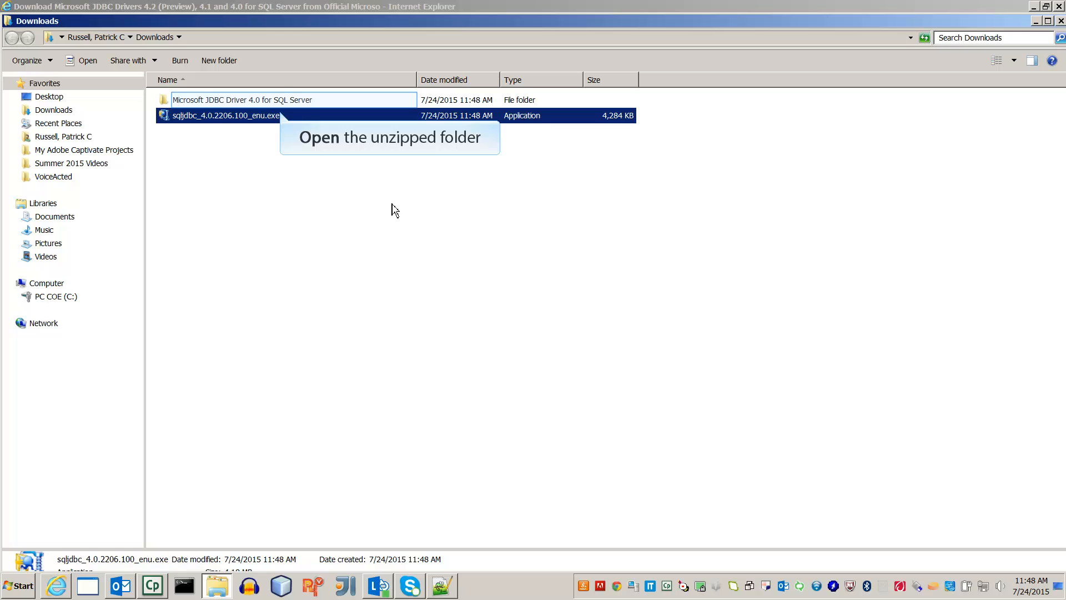
double_click(242, 99)
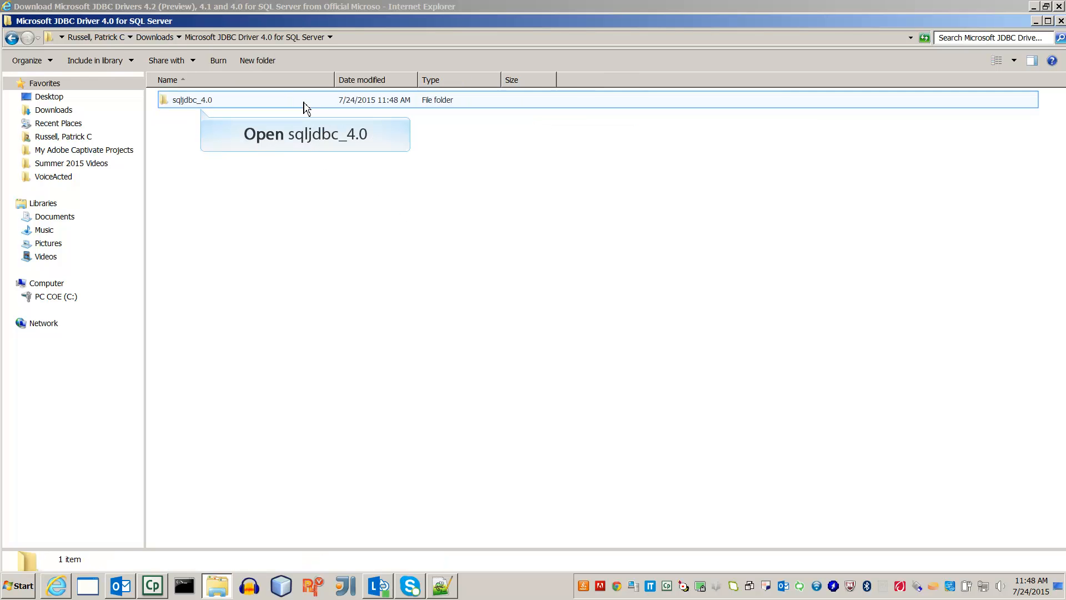
mouse_move(225, 108)
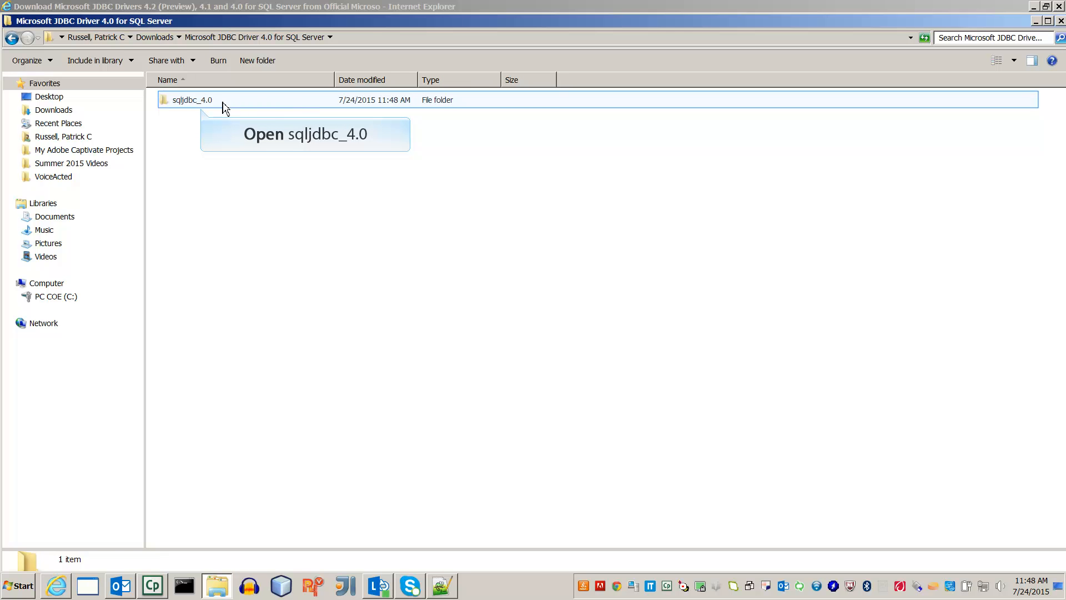
double_click(193, 100)
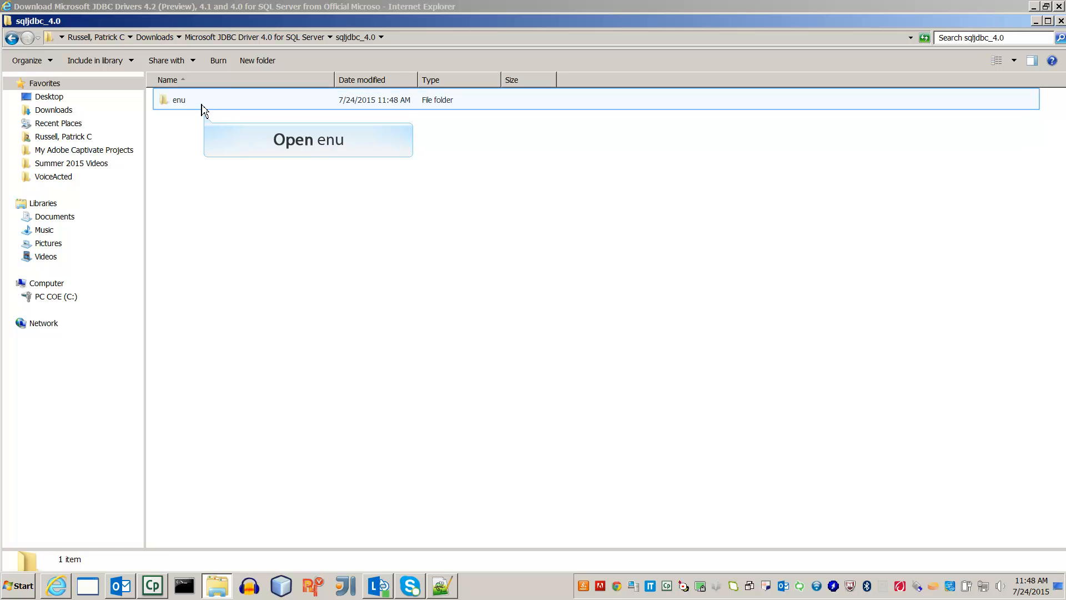
double_click(178, 100)
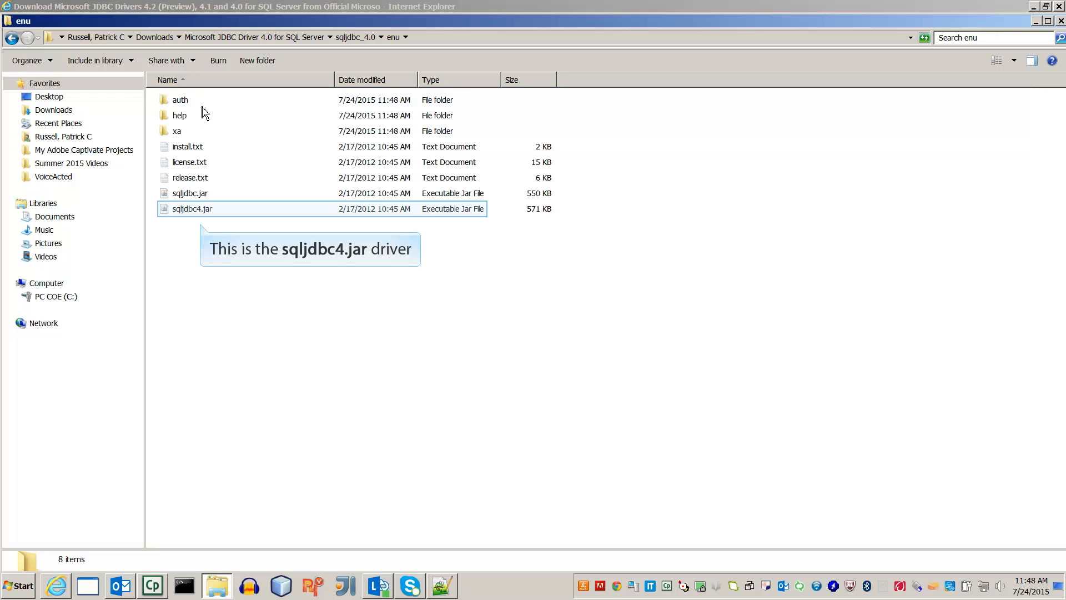